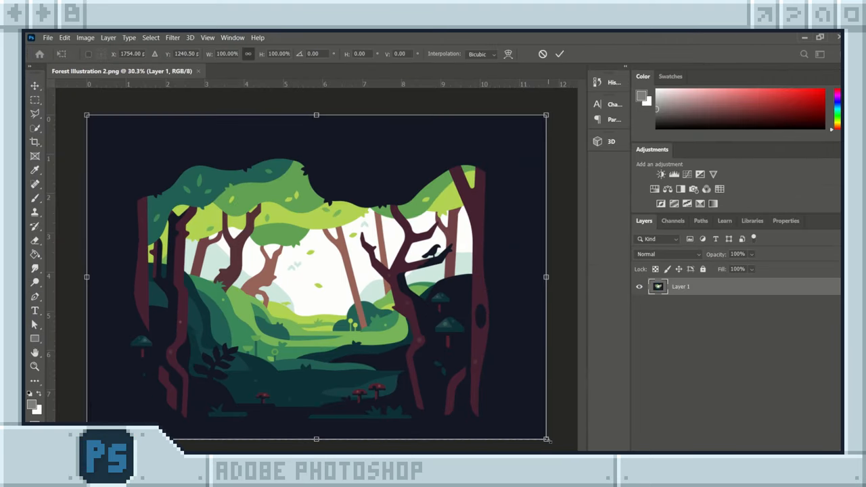
# - Free-transform Layer 1 smaller so the forest illustration fits inside the canvas with a margin
pyautogui.moveTo(547, 439); pyautogui.dragTo(454, 374)
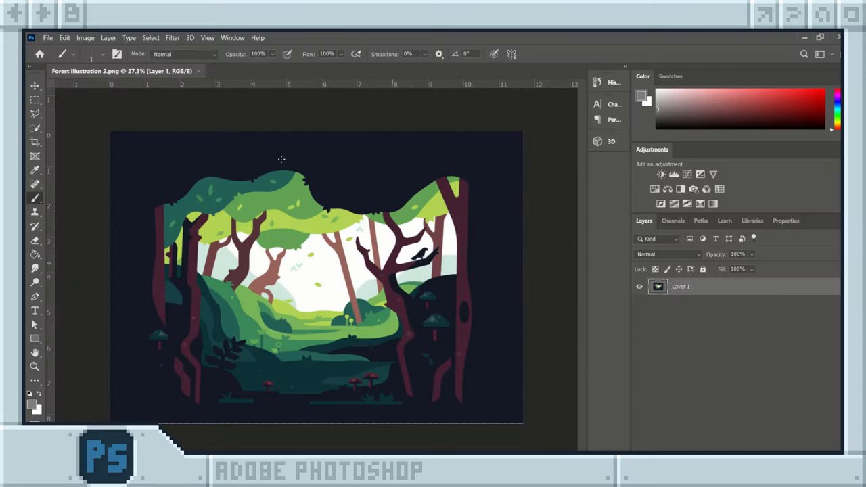
# - Resize the forest image to 10 percent width and height with Nearest Neighbor resampling
pyautogui.click(85, 38)
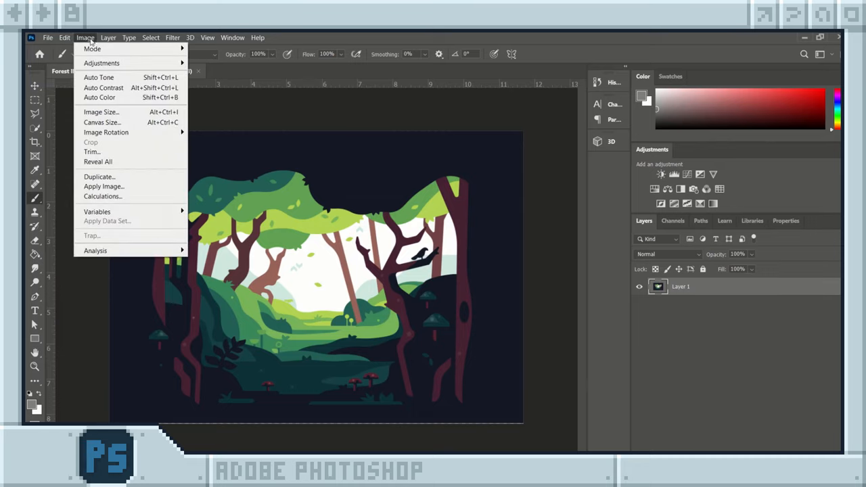
pyautogui.click(100, 111)
pyautogui.write('10')
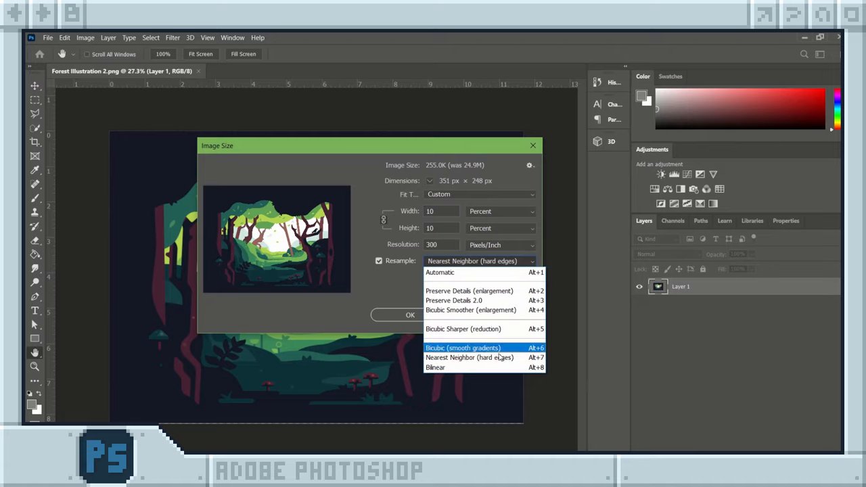
pyautogui.click(471, 357)
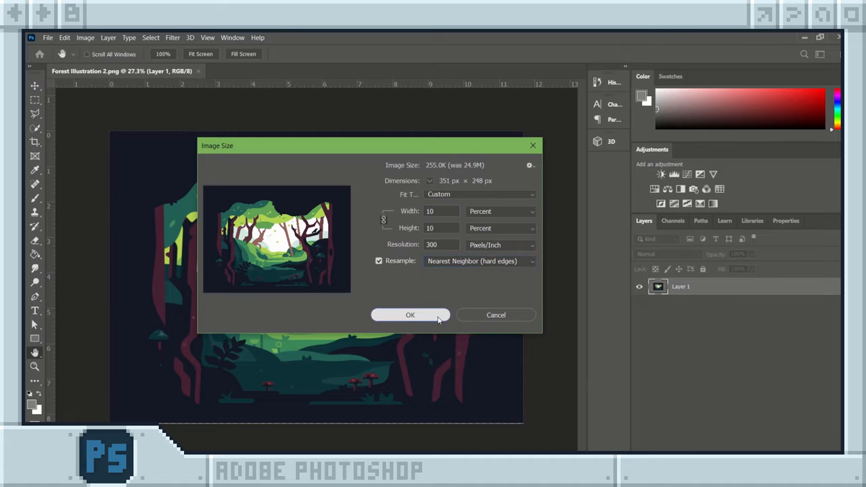
pyautogui.click(411, 314)
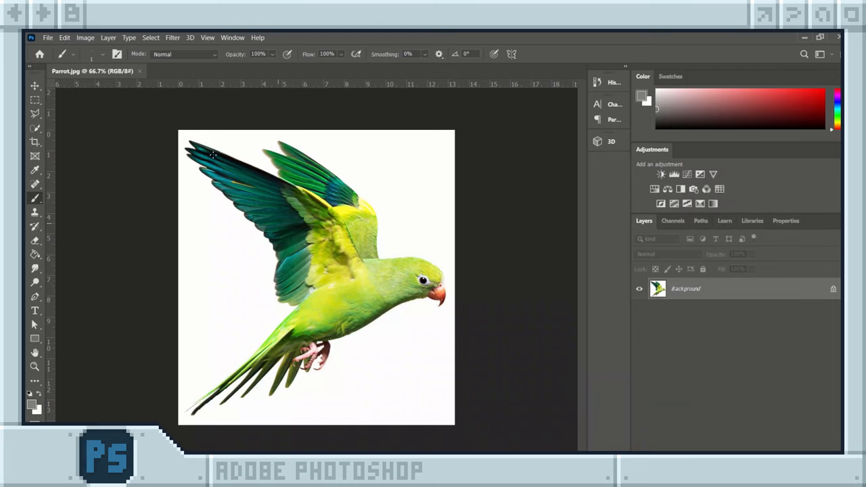
pyautogui.moveTo(105, 44)
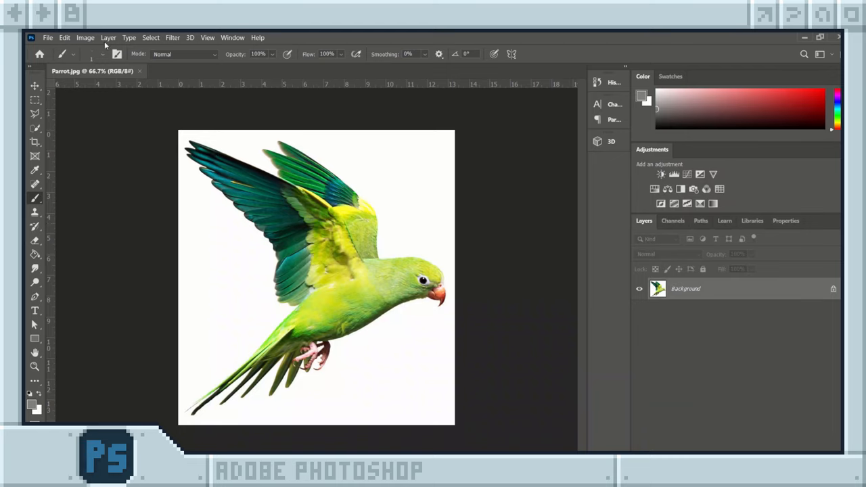
# - Bring up the Image adjustments menu for the parrot photo document
pyautogui.click(84, 38)
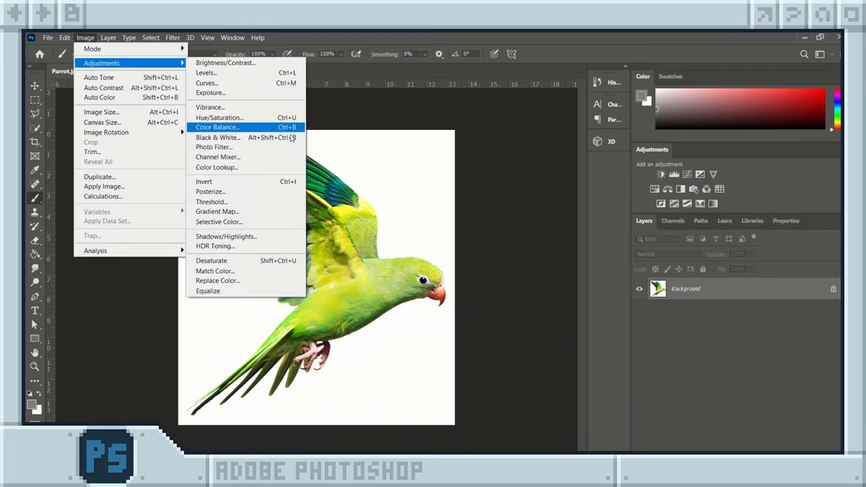
# - Make the parrot Black & White, posterize it, and shrink it to 10 percent with Nearest Neighbor
pyautogui.click(211, 192)
pyautogui.write('10')
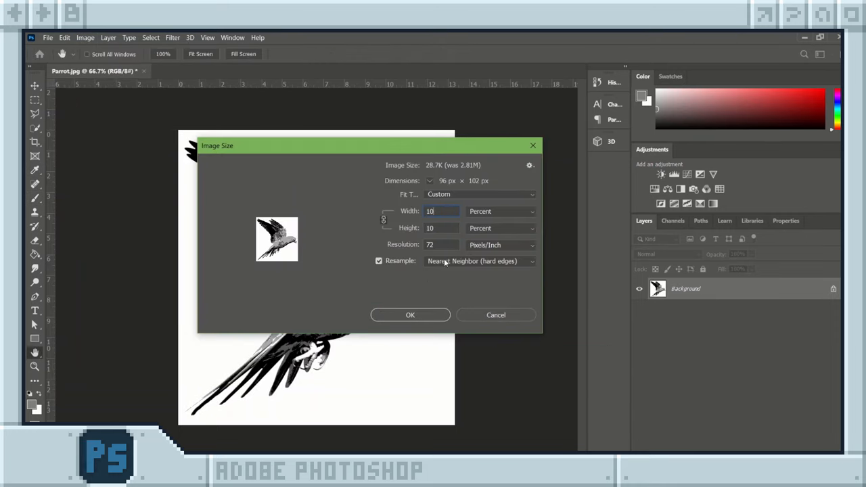
pyautogui.click(410, 314)
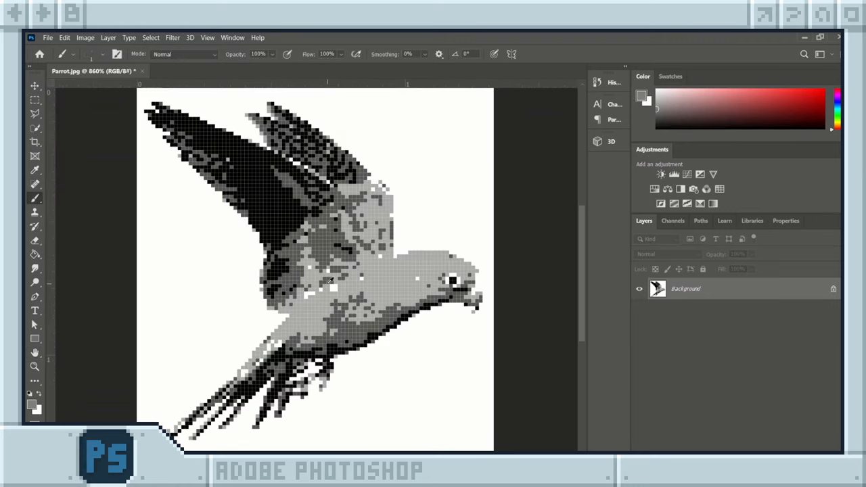